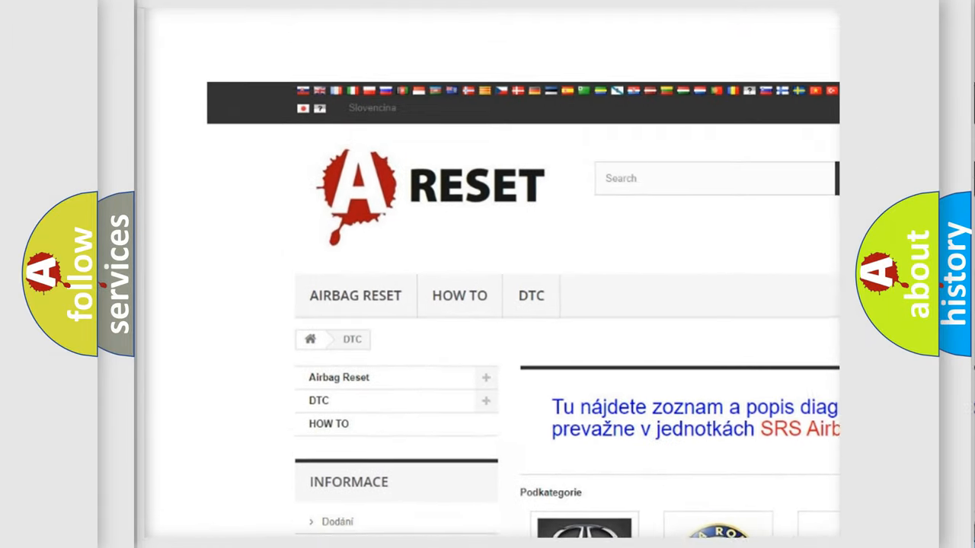
pyautogui.scroll(-3)
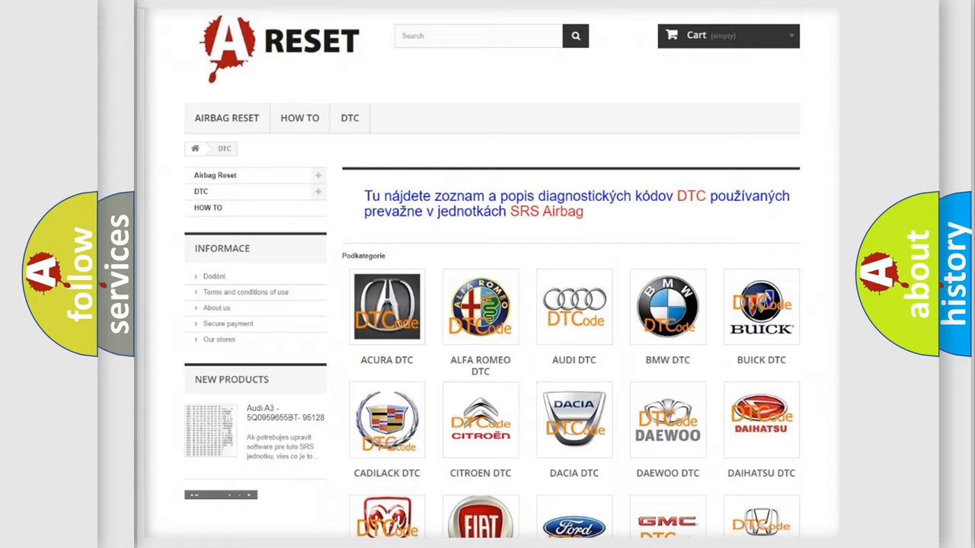
pyautogui.scroll(-3)
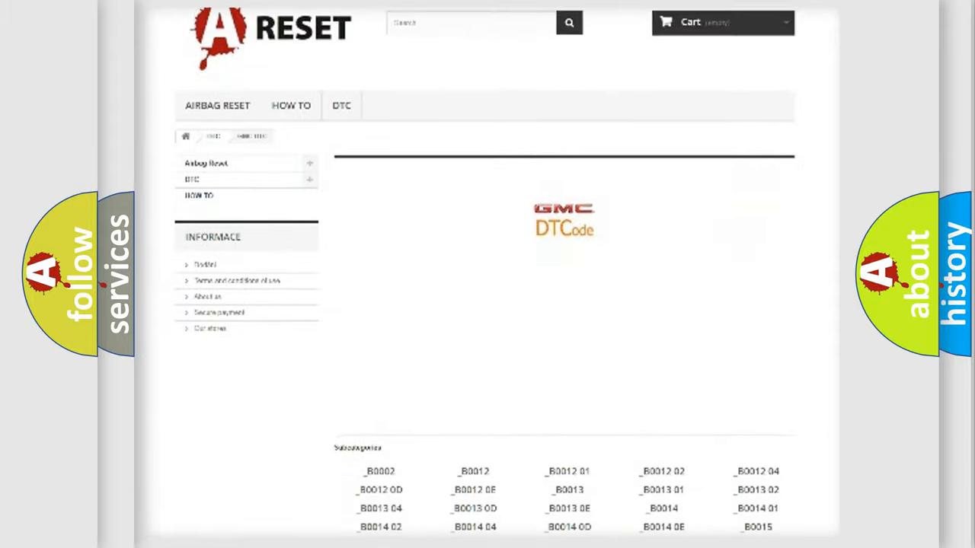
pyautogui.scroll(-3)
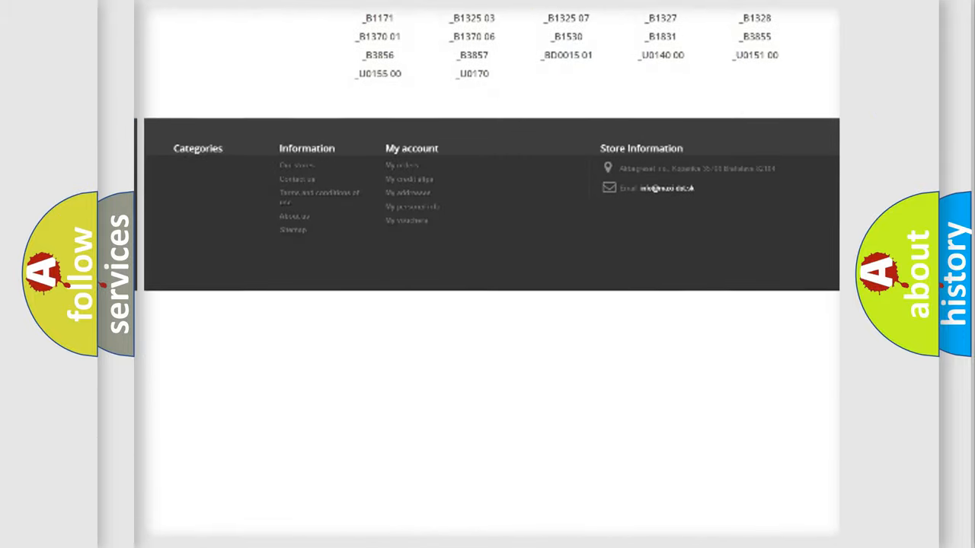
pyautogui.scroll(3)
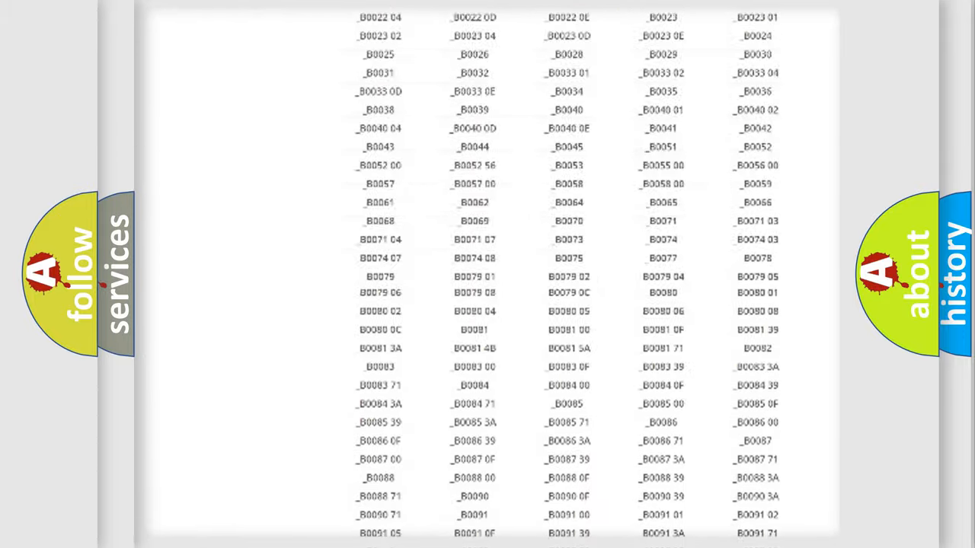